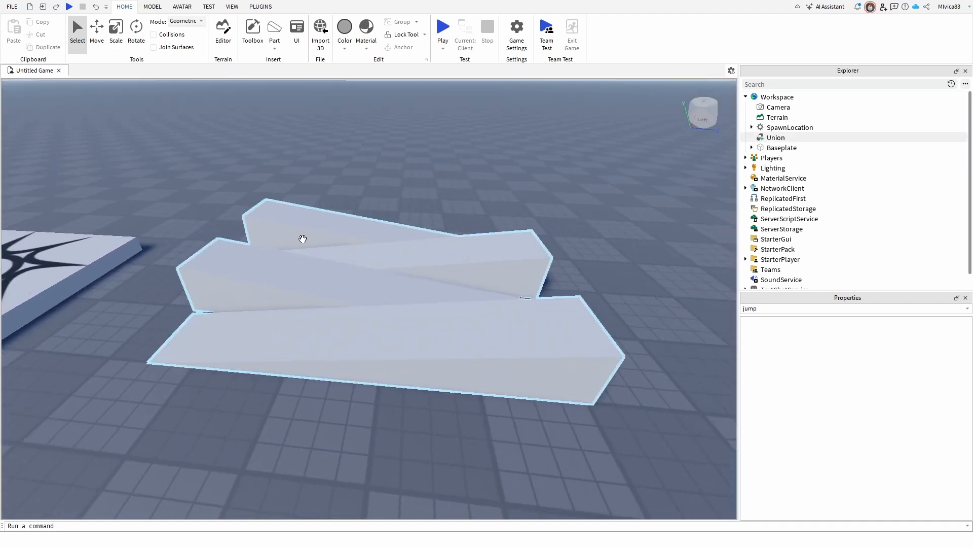
# Step: Start a playtest to walk the avatar onto the Union ramps
pyautogui.click(228, 177)
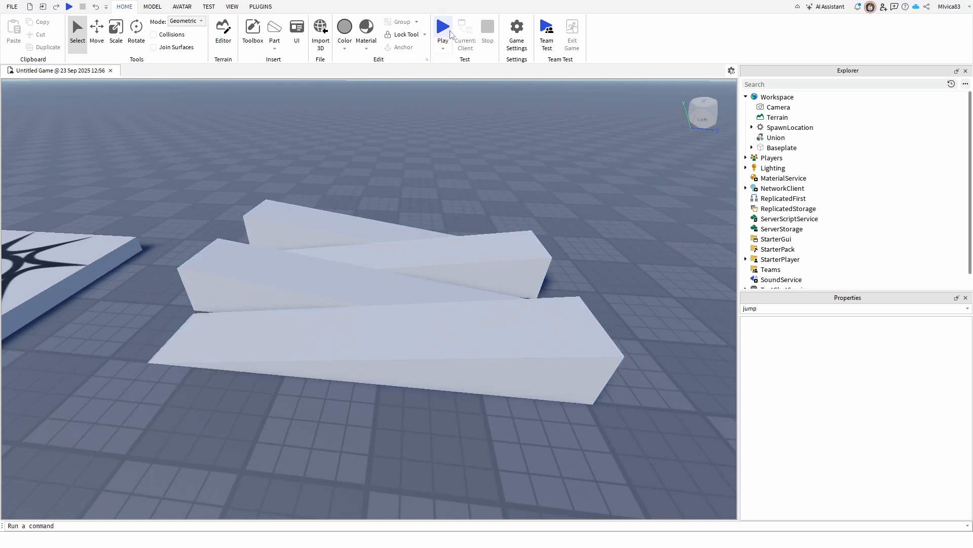
pyautogui.click(442, 26)
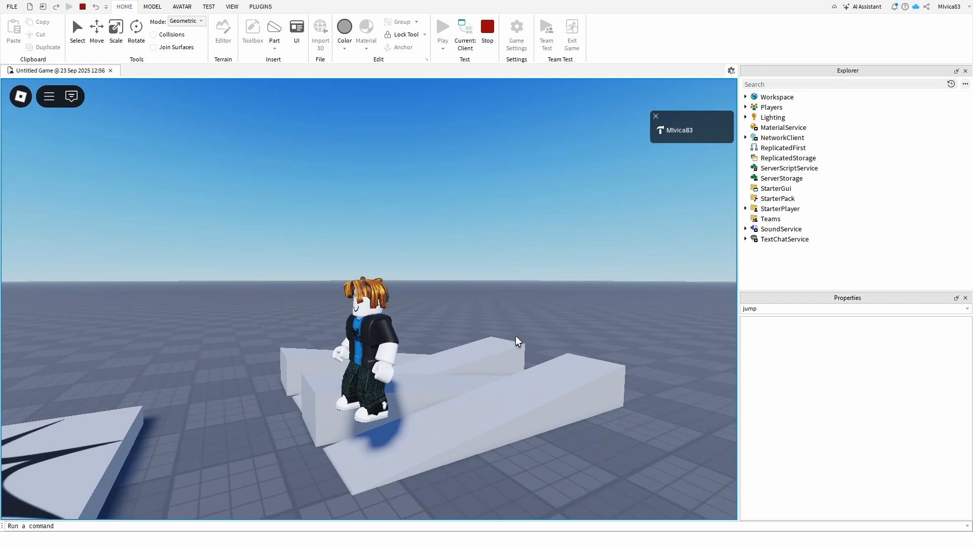
pyautogui.moveTo(627, 371)
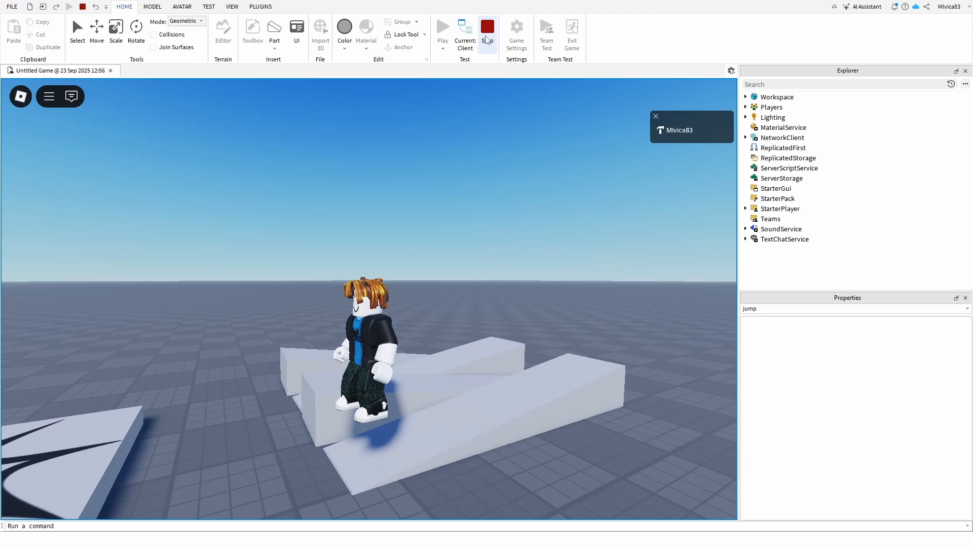
# Step: Stop the playtest and show the View tab's window options
pyautogui.click(487, 26)
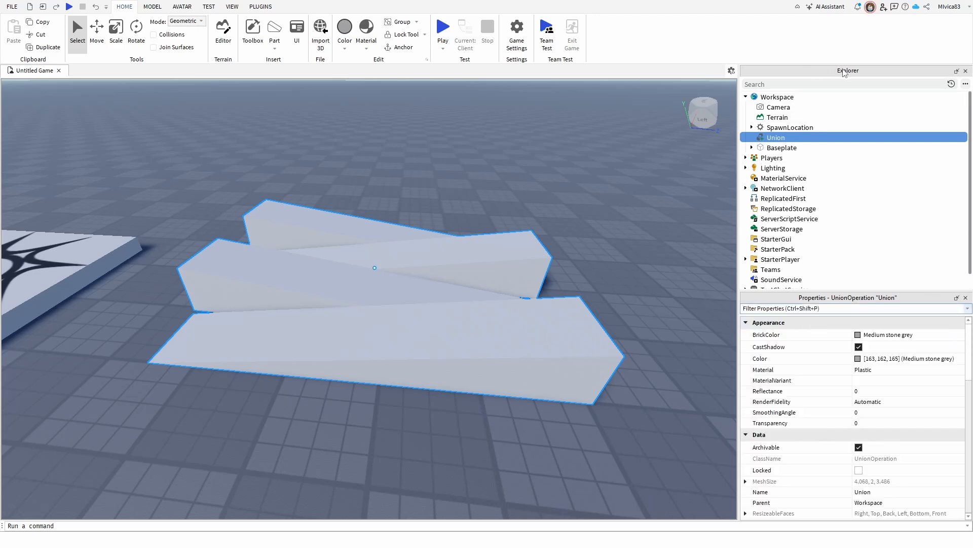
pyautogui.moveTo(762, 144)
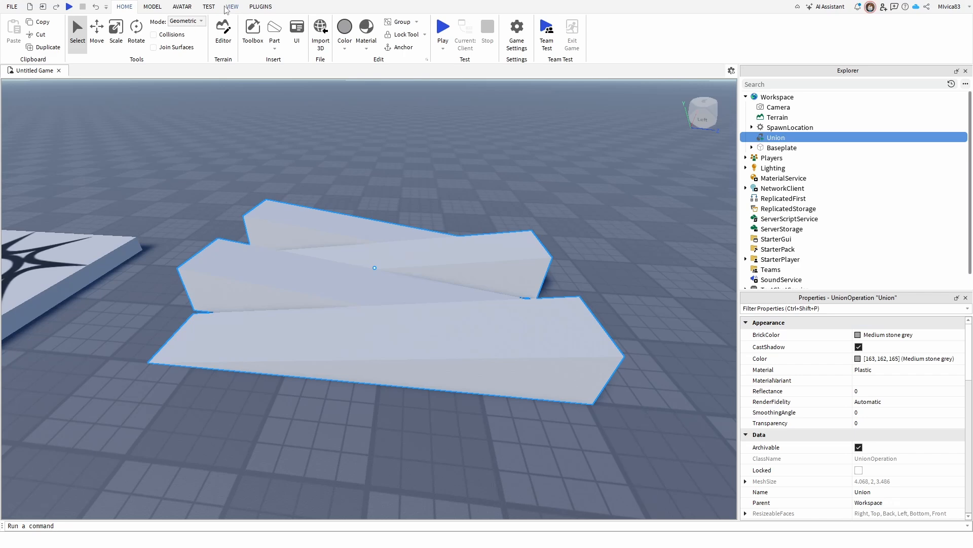
pyautogui.click(232, 7)
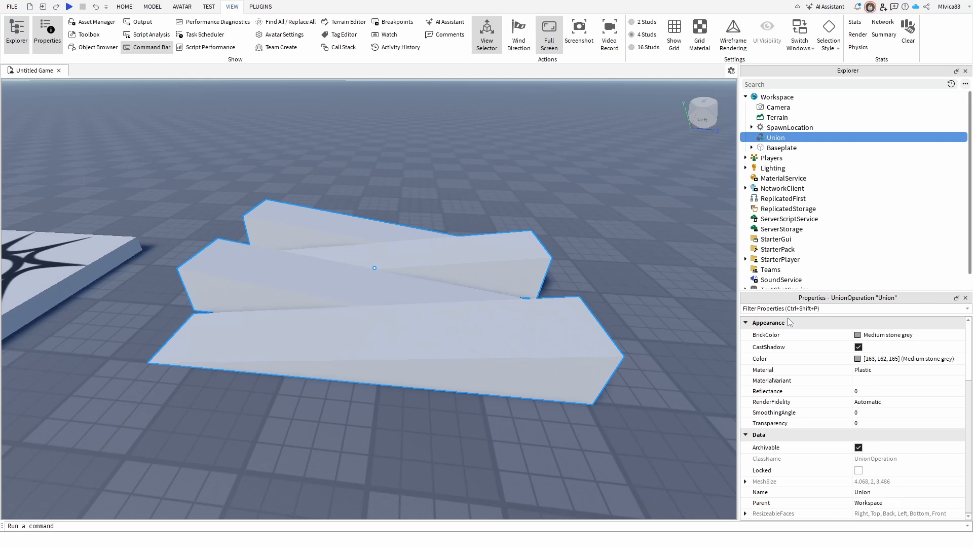
# Step: Filter the Union's properties with 'coll' to show CollisionFidelity set to Box
pyautogui.write('c')
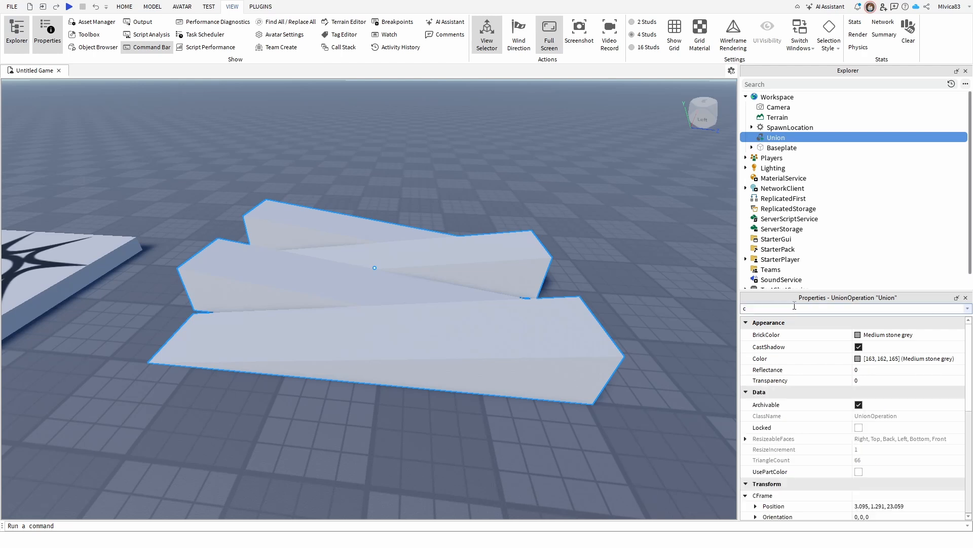
pyautogui.write('oll')
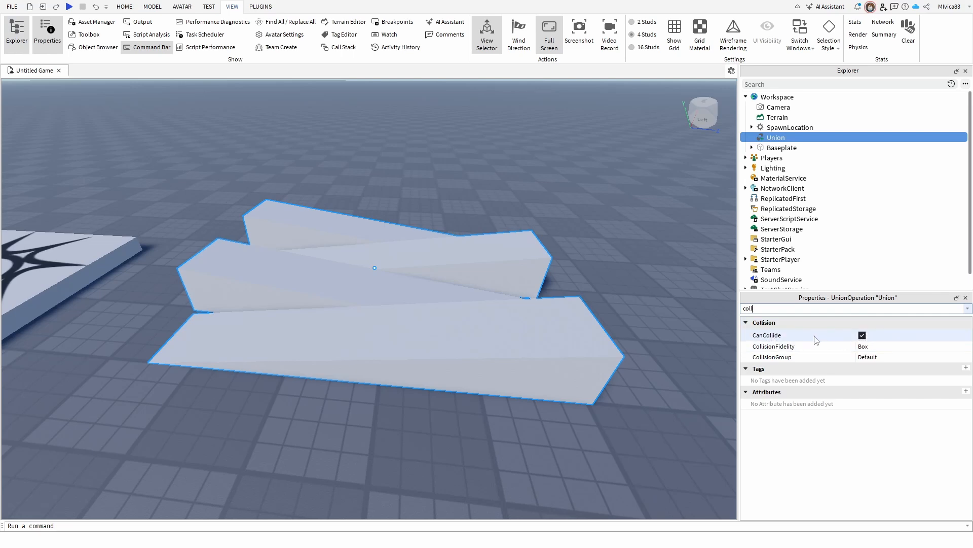
pyautogui.moveTo(829, 341)
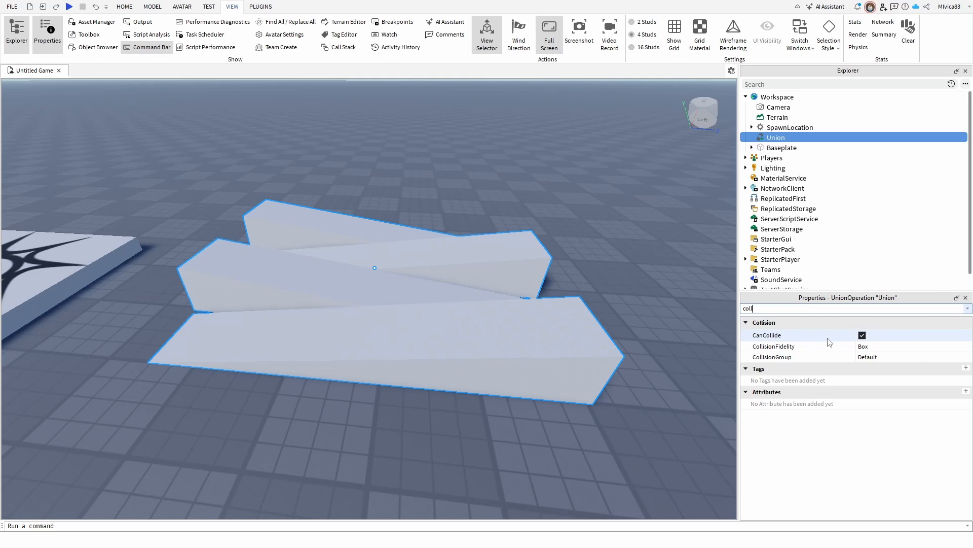
pyautogui.moveTo(818, 347)
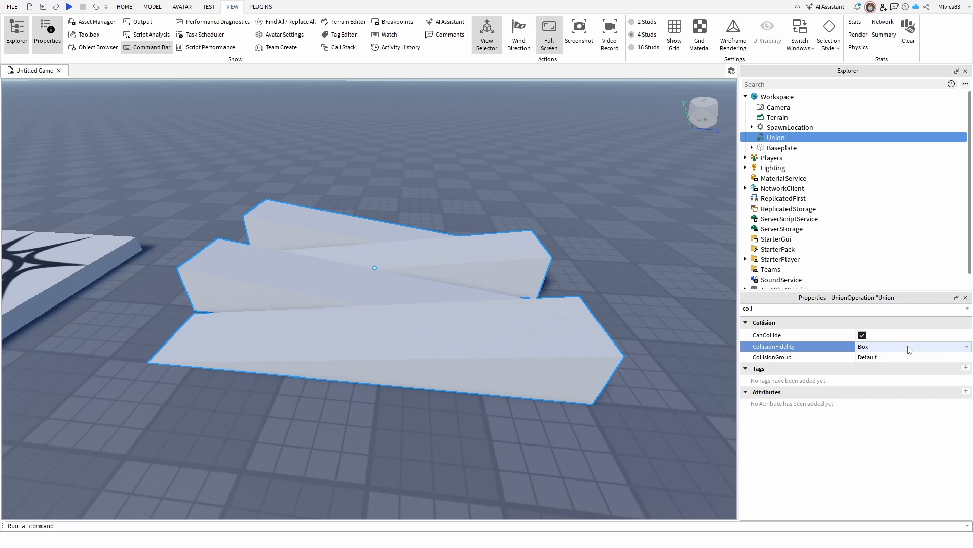
# Step: Change the Union's CollisionFidelity from Box to PreciseConvexDecomposition
pyautogui.click(913, 346)
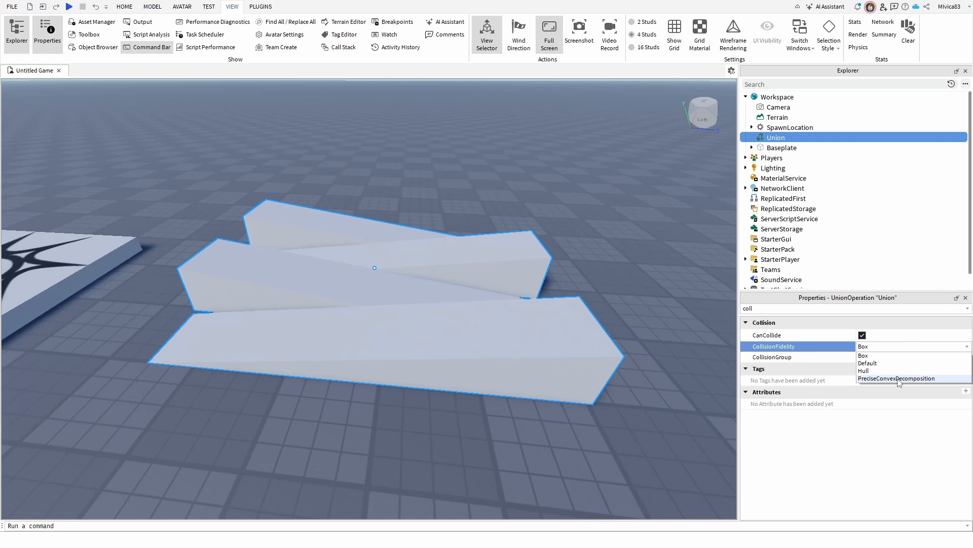
pyautogui.click(897, 378)
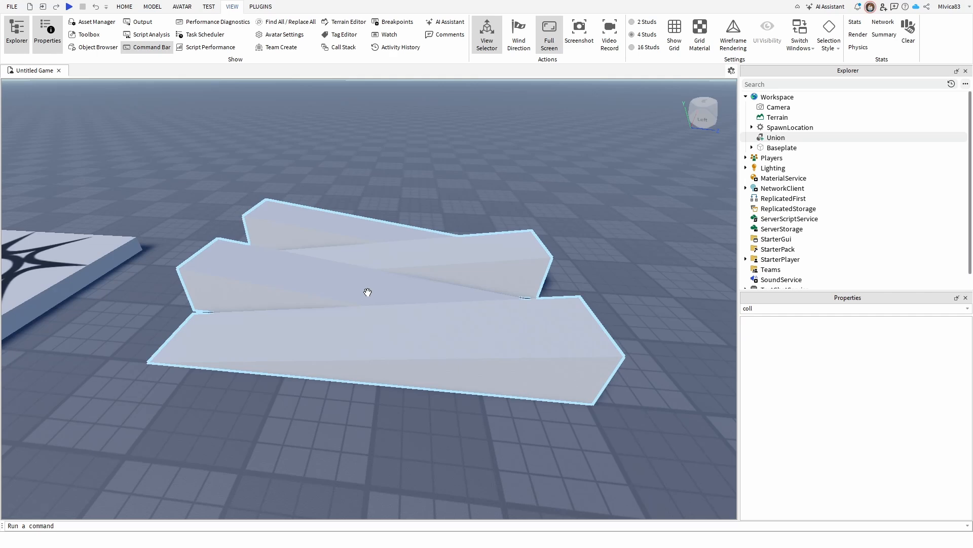
pyautogui.moveTo(249, 293)
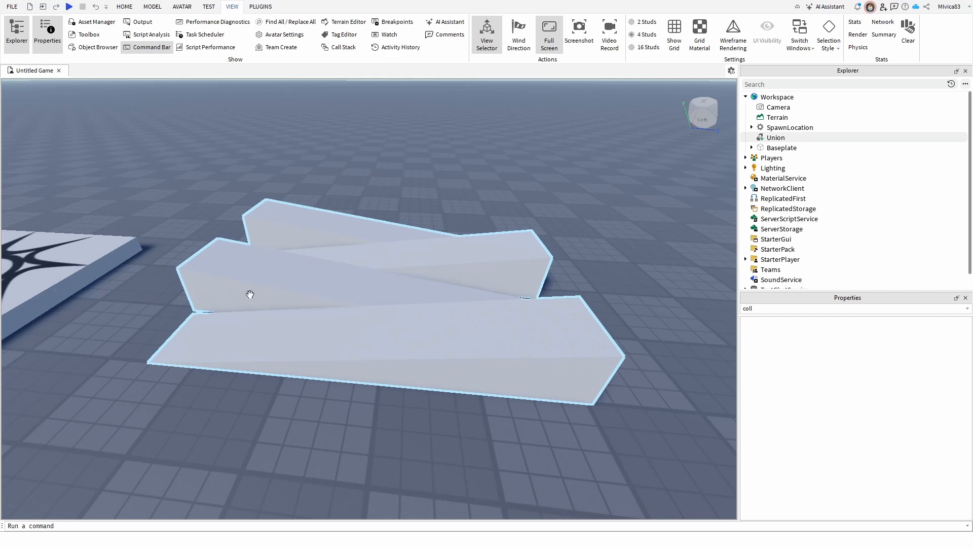
pyautogui.moveTo(248, 276)
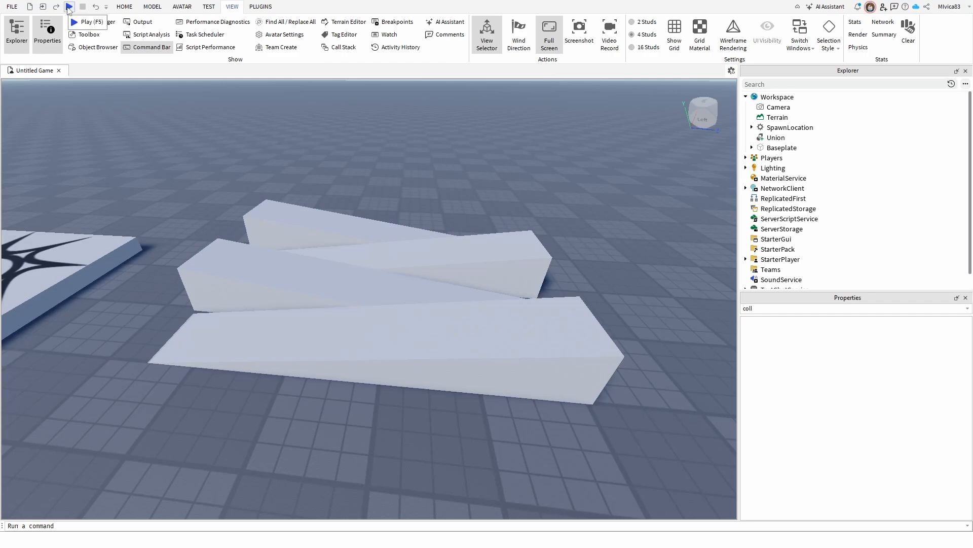
# Step: Playtest again and take control of the avatar to test the sloped surfaces
pyautogui.click(67, 6)
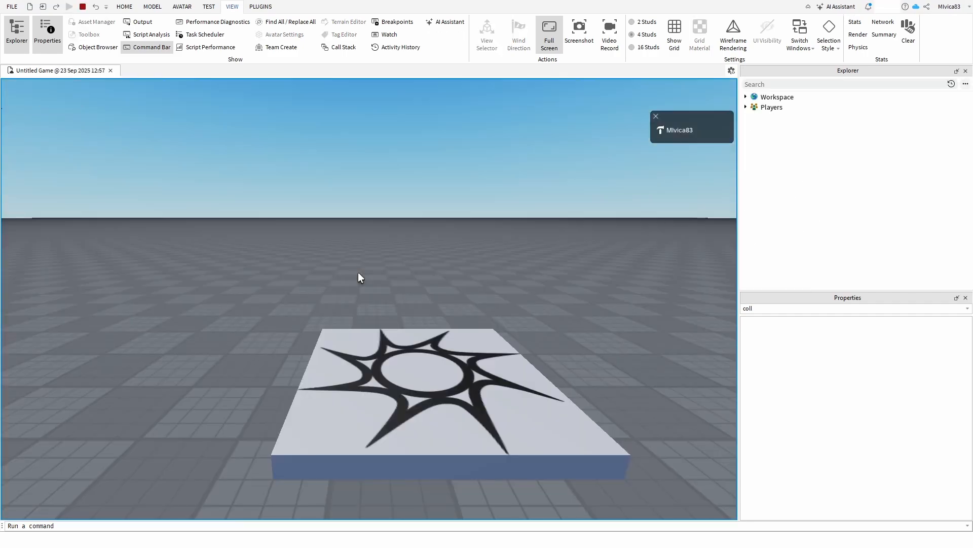
pyautogui.click(70, 7)
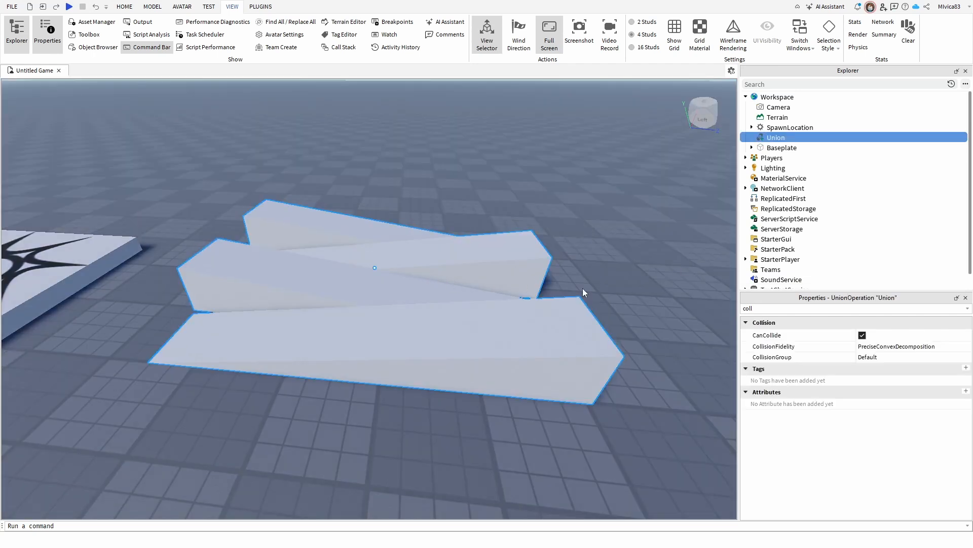
pyautogui.moveTo(779, 304)
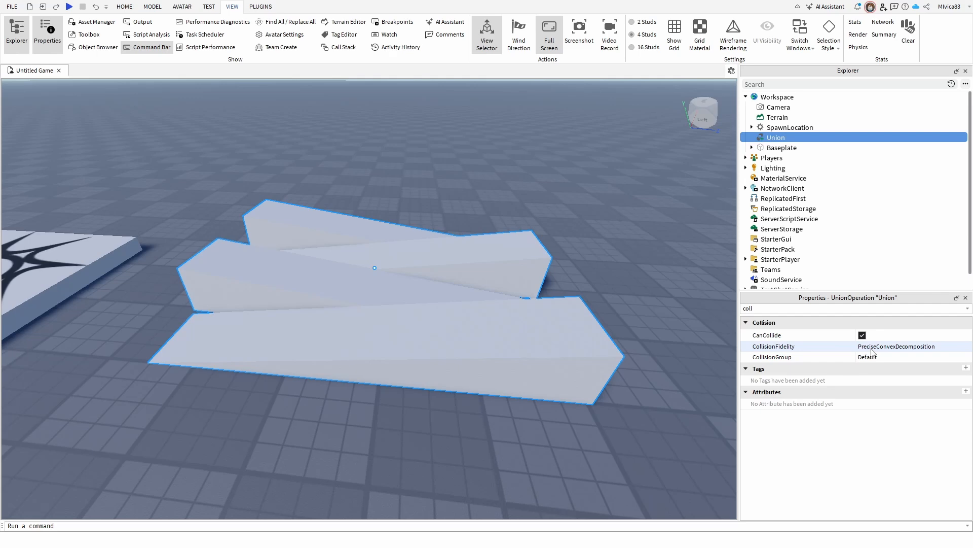
pyautogui.moveTo(603, 266)
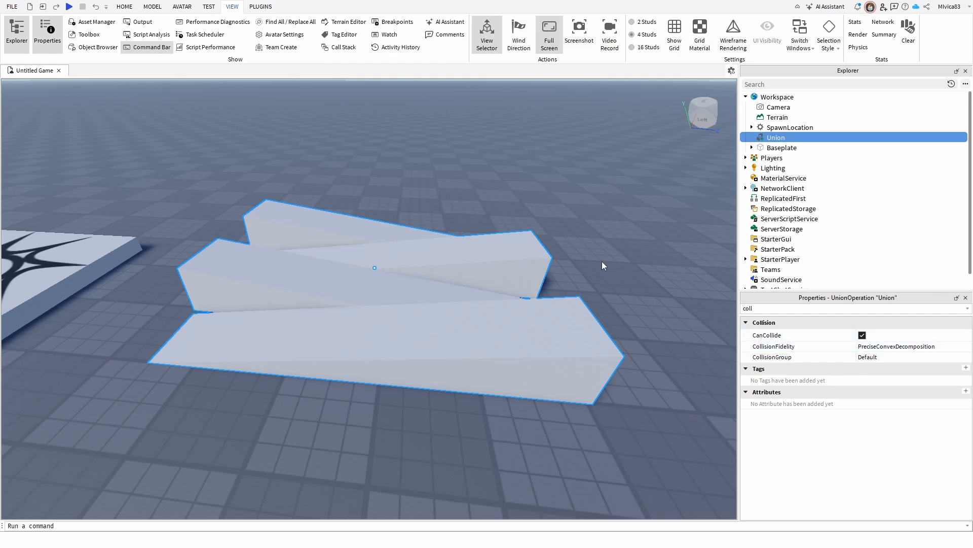
pyautogui.moveTo(559, 269)
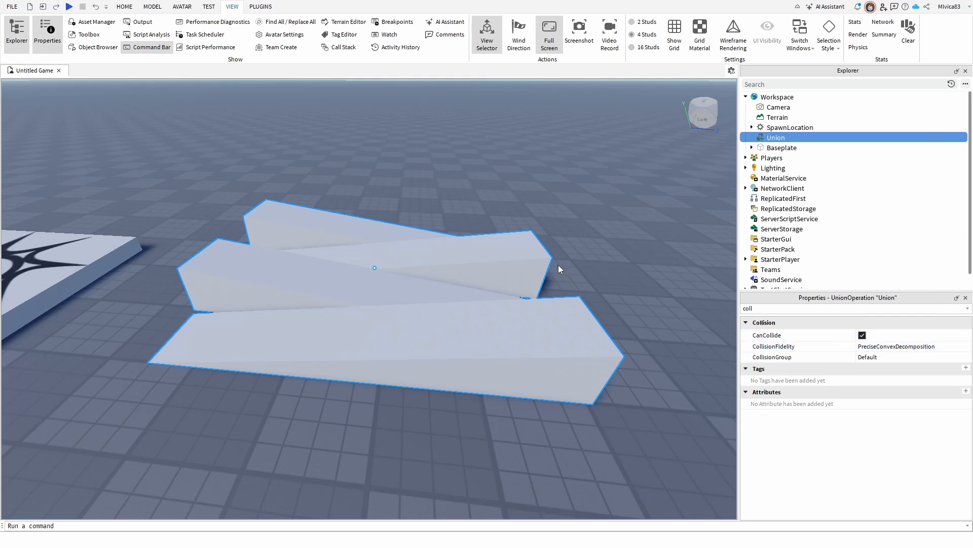